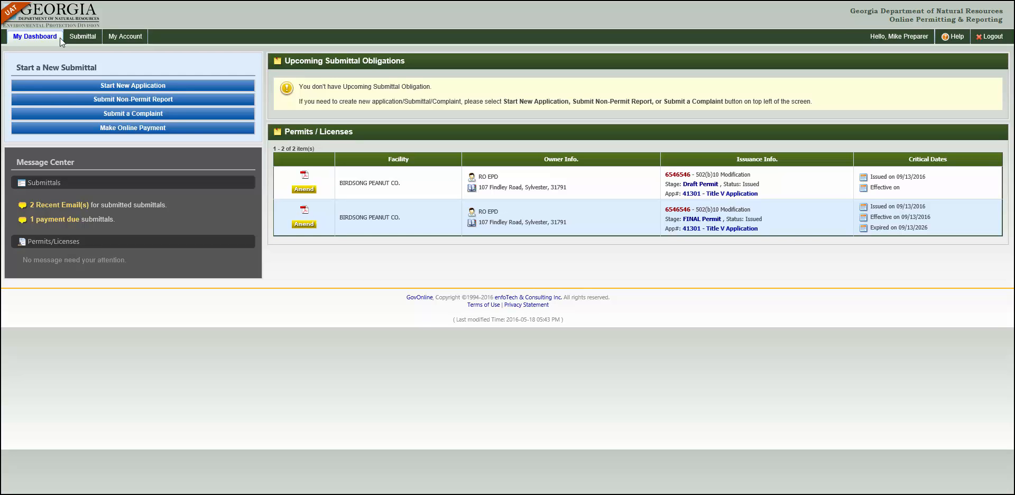
{"action": "mouse_move", "coordinate": [82, 41]}
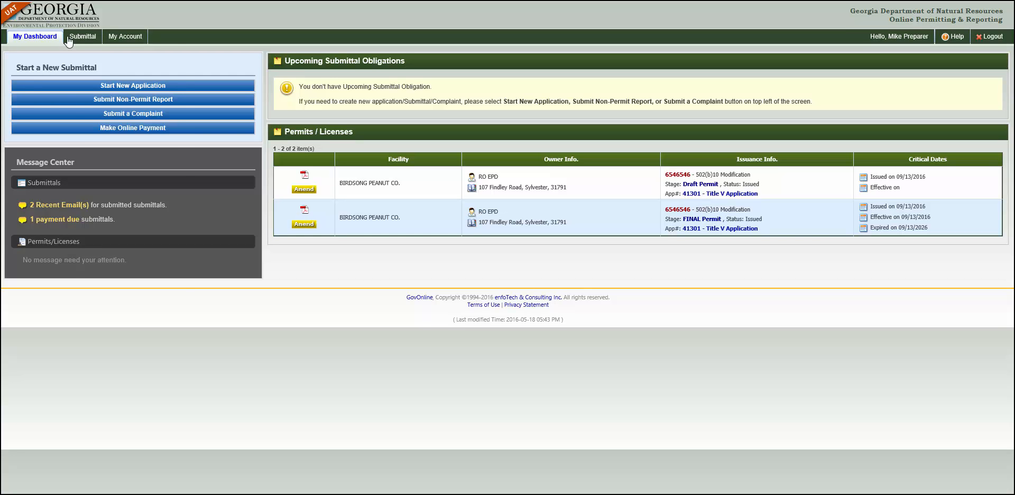
Step: Show the Edit Pending Submittals list of unfinished applications from the Submittal menu
{"action": "left_click", "coordinate": [87, 36]}
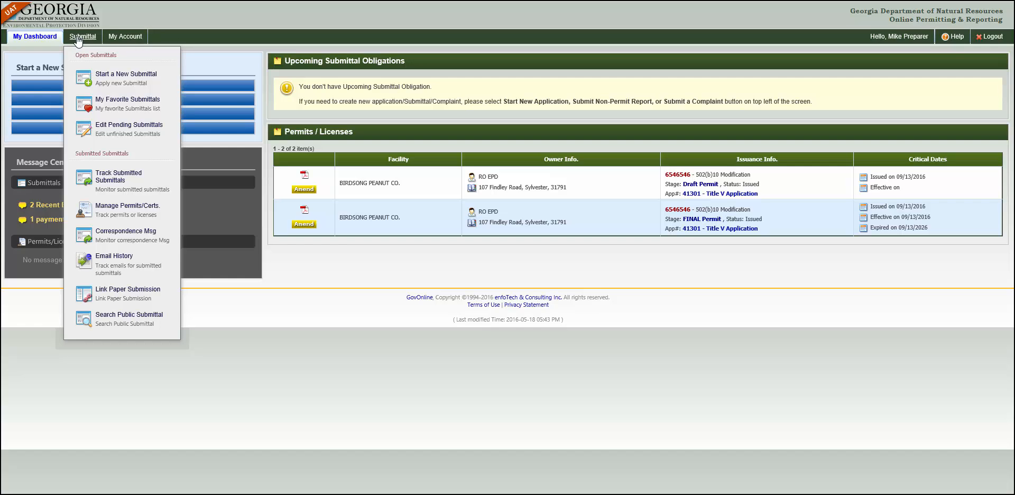
{"action": "mouse_move", "coordinate": [87, 130]}
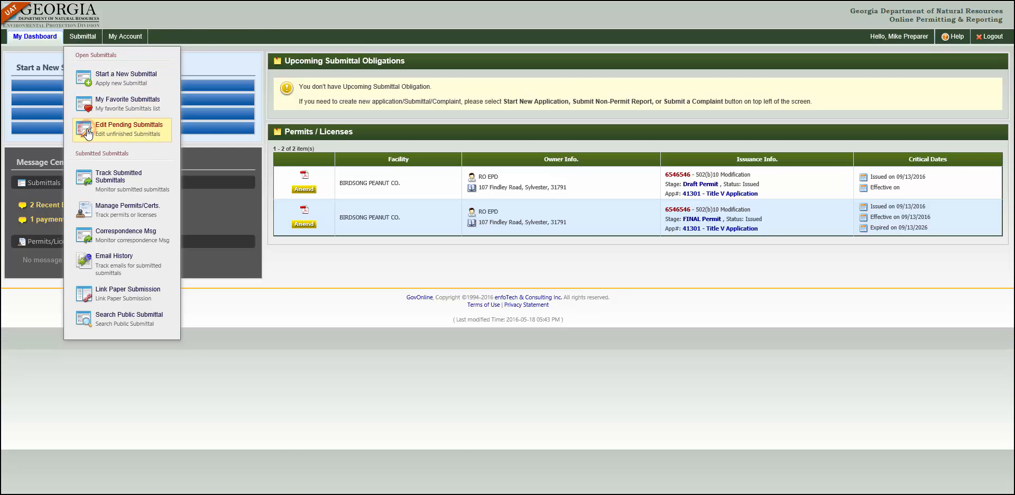
{"action": "left_click", "coordinate": [129, 128]}
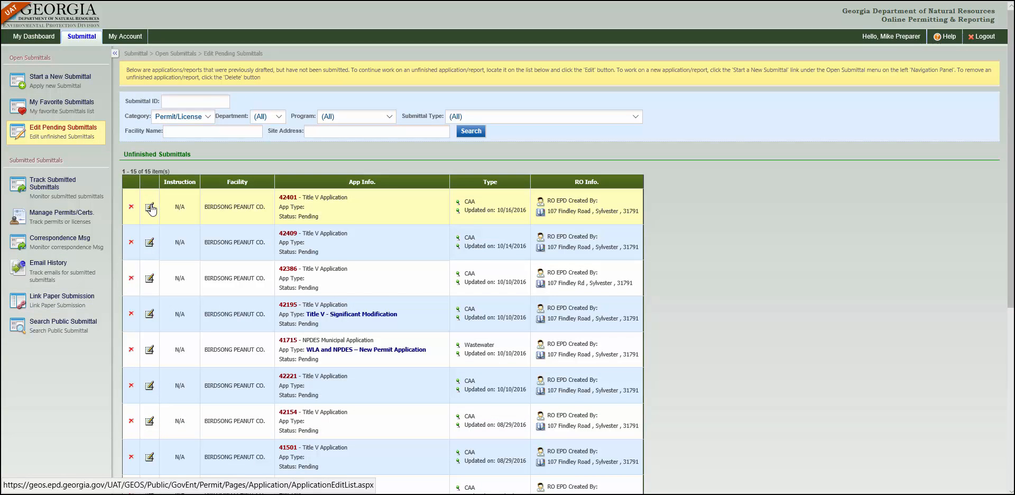
Step: Open pending Title V application 42401 for editing at its General Information form
{"action": "left_click", "coordinate": [150, 207]}
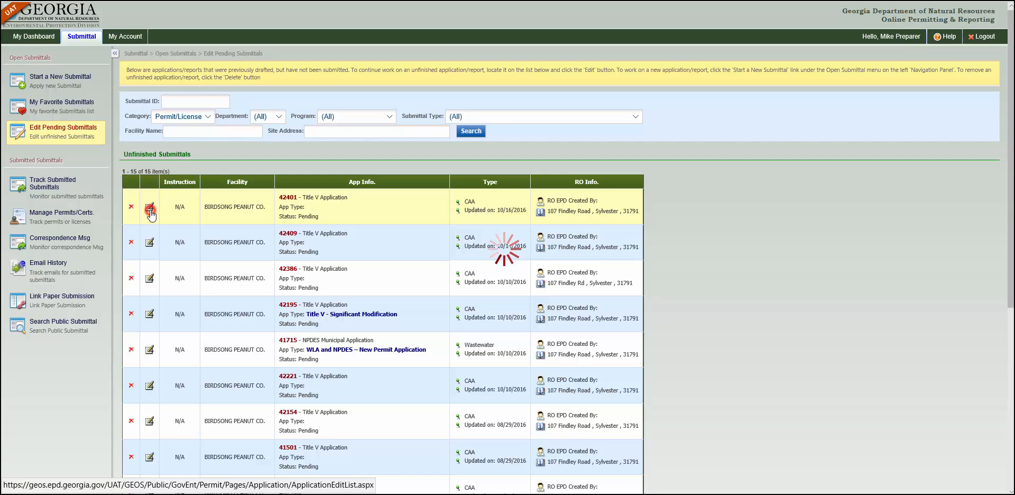
{"action": "left_click", "coordinate": [150, 207]}
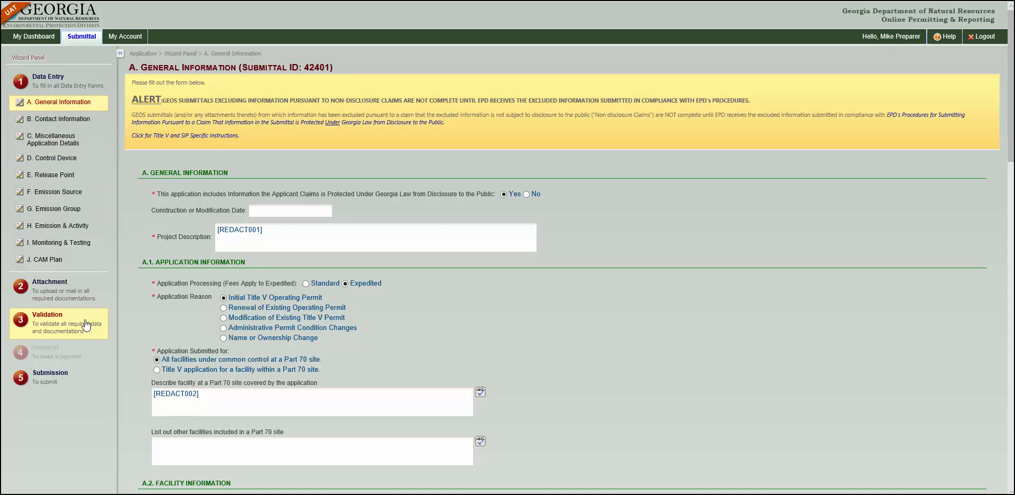
{"action": "mouse_move", "coordinate": [86, 328]}
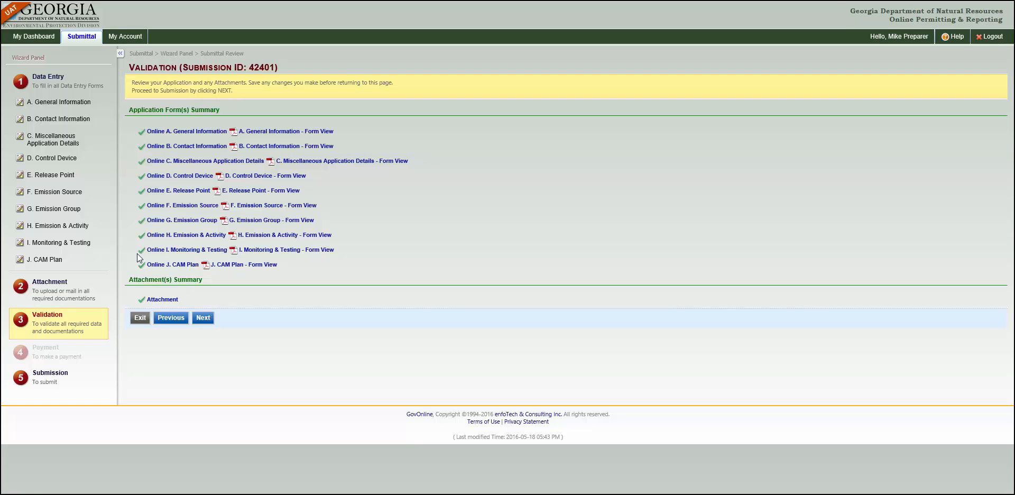
Step: Review the validation summary for 42401 and proceed to the submission page
{"action": "scroll", "scroll_direction": "down", "scroll_amount": 3}
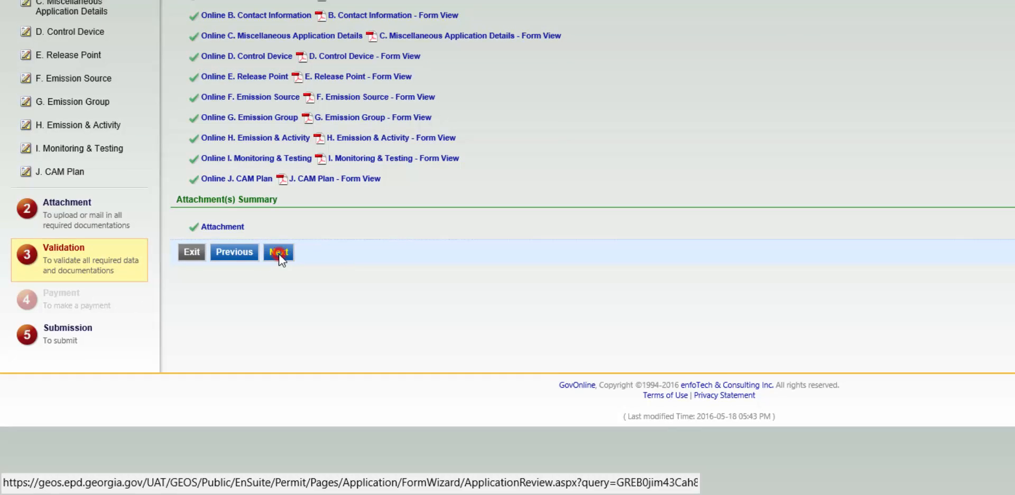
{"action": "left_click", "coordinate": [277, 252]}
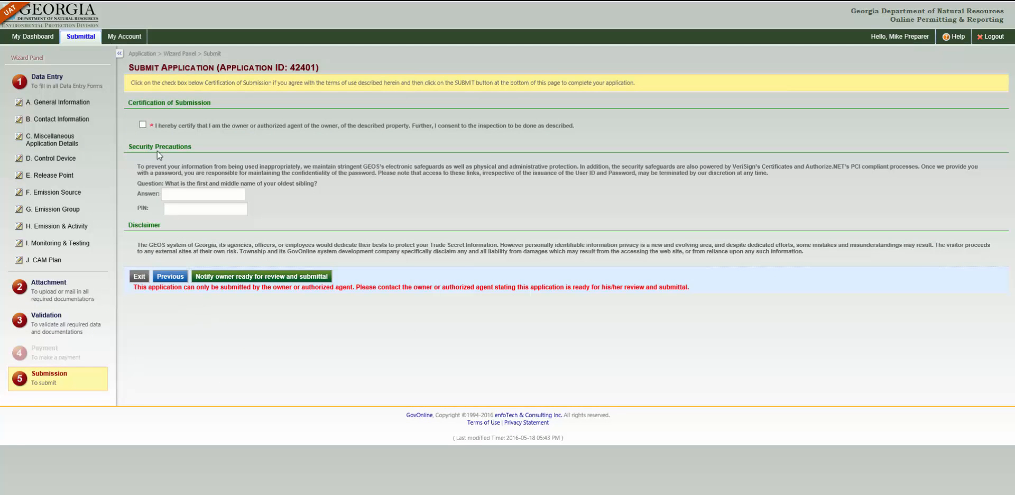
{"action": "left_click", "coordinate": [143, 125]}
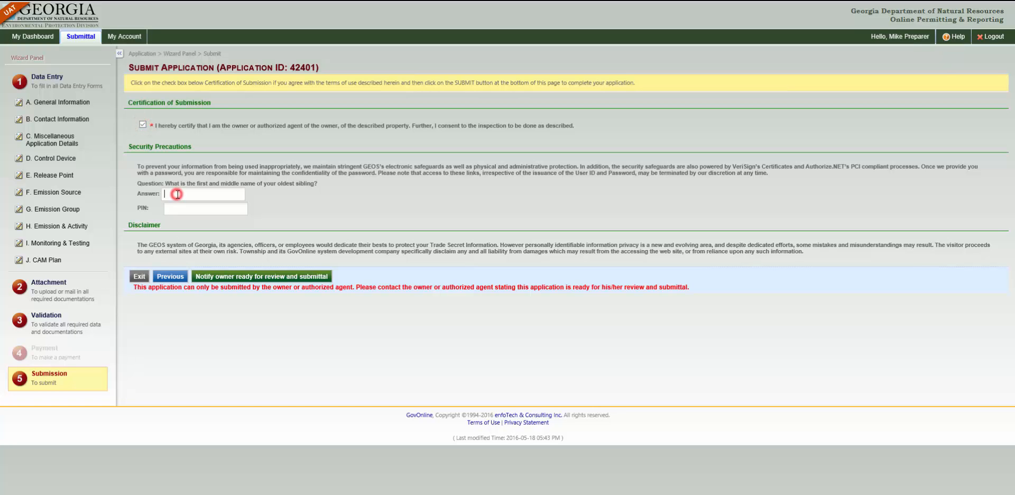
{"action": "type", "text": "Nam"}
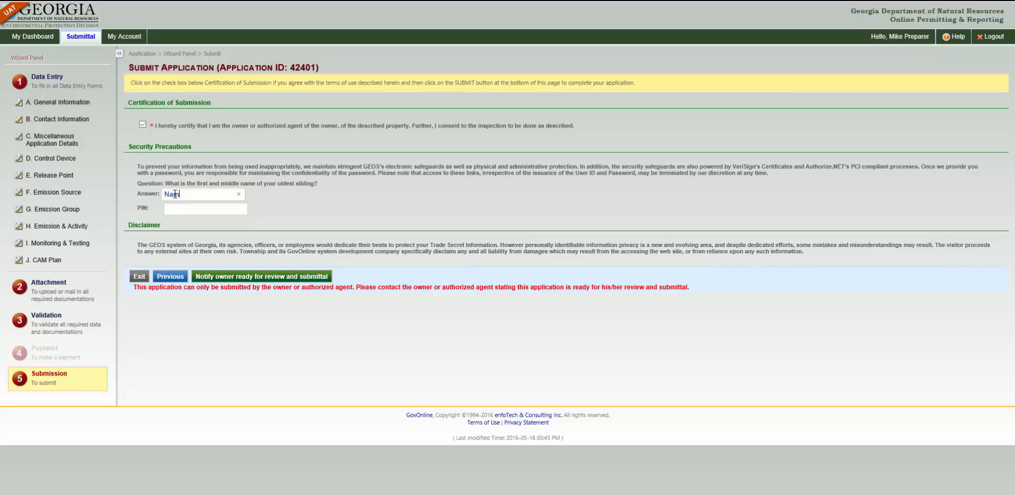
{"action": "type", "text": "••"}
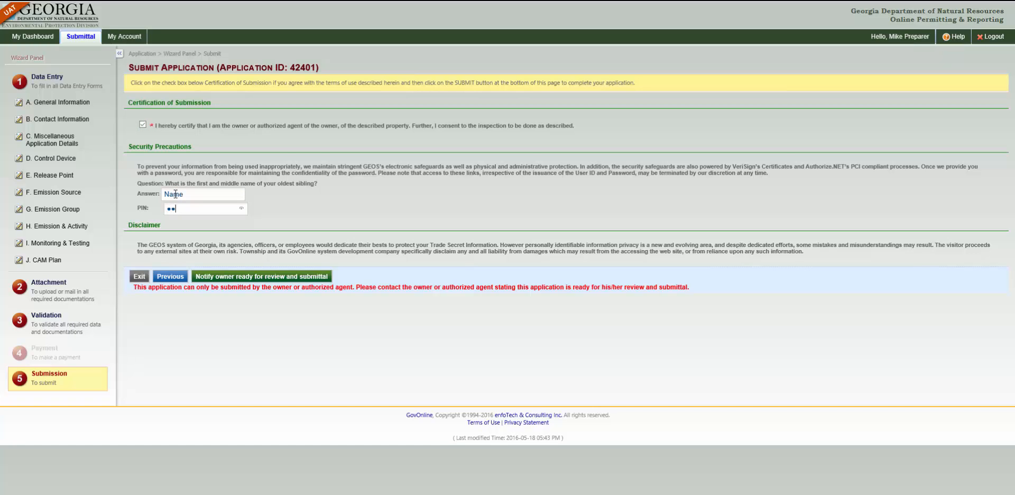
{"action": "type", "text": "123"}
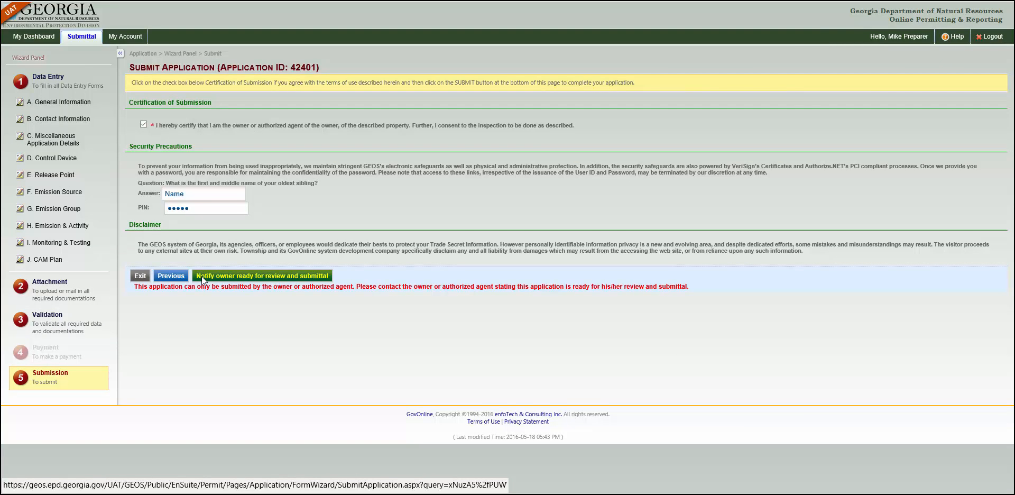
Step: Notify the owner by email that application 42401 is ready for review and submittal
{"action": "left_click", "coordinate": [262, 276]}
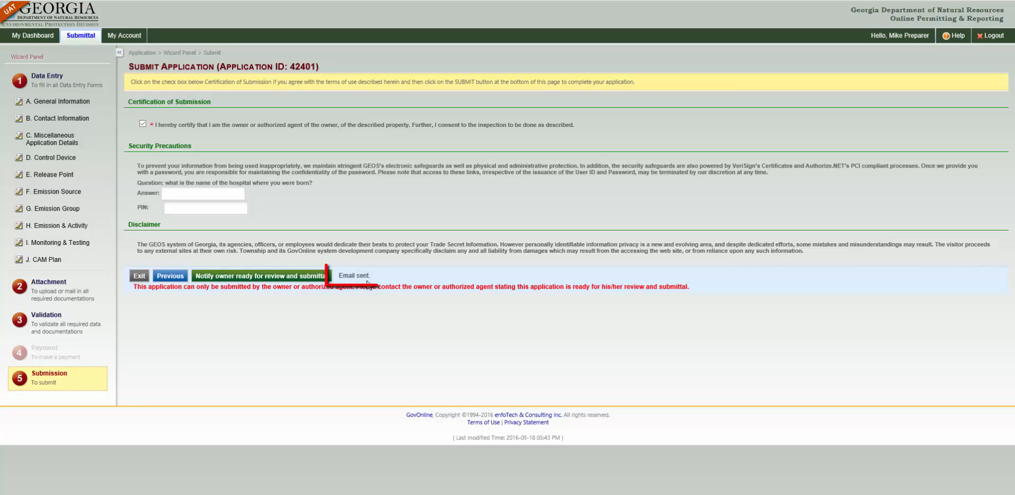
{"action": "left_click", "coordinate": [260, 276]}
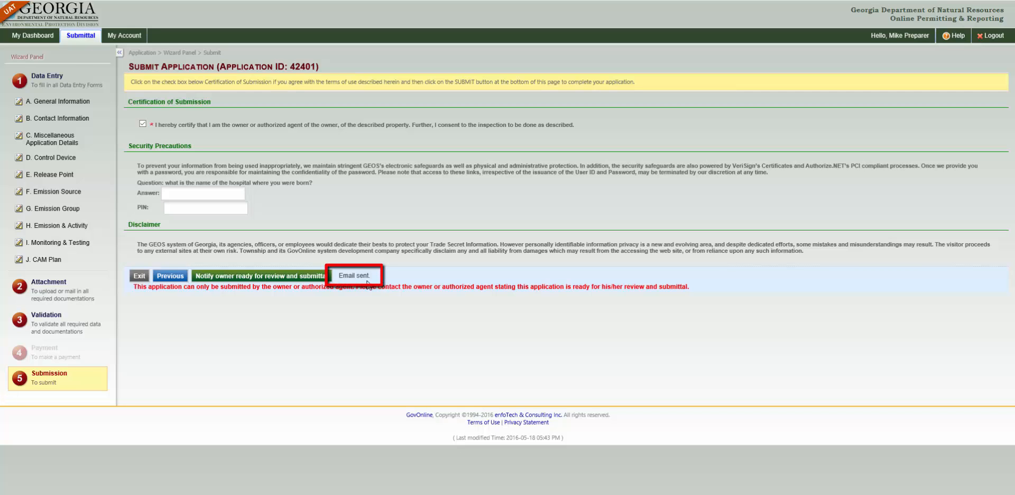